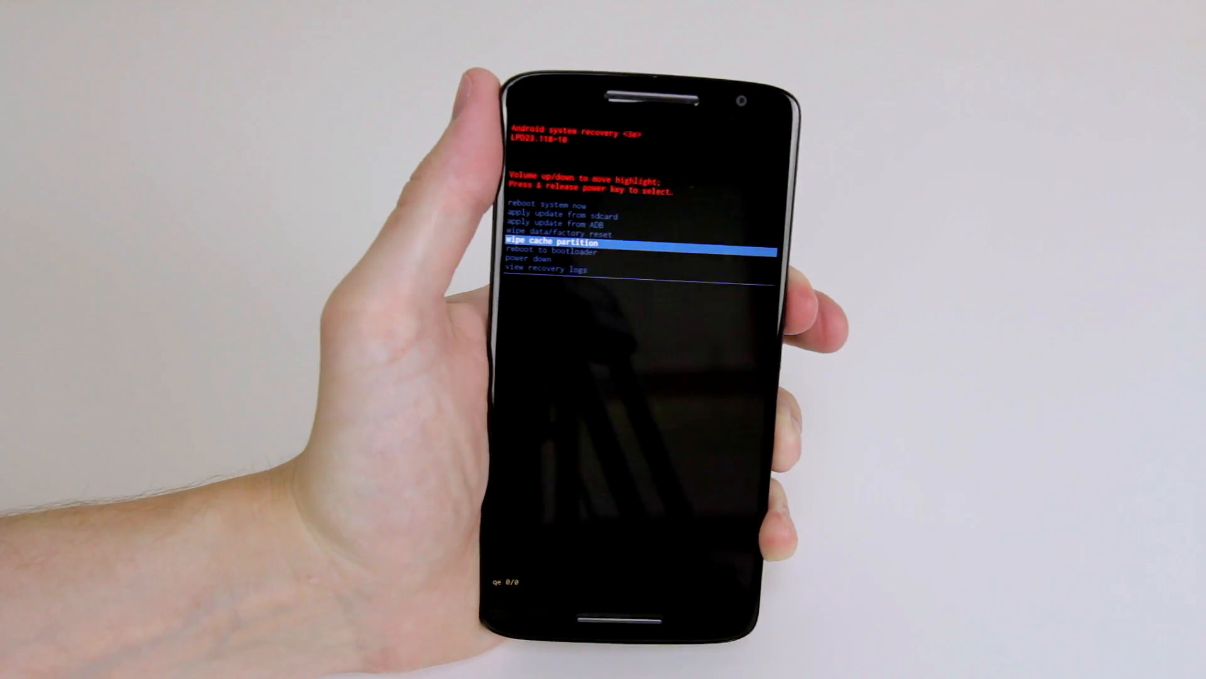
Highlight 'reboot system now' in recovery and reboot the phone to the home screen
key("volumeup")
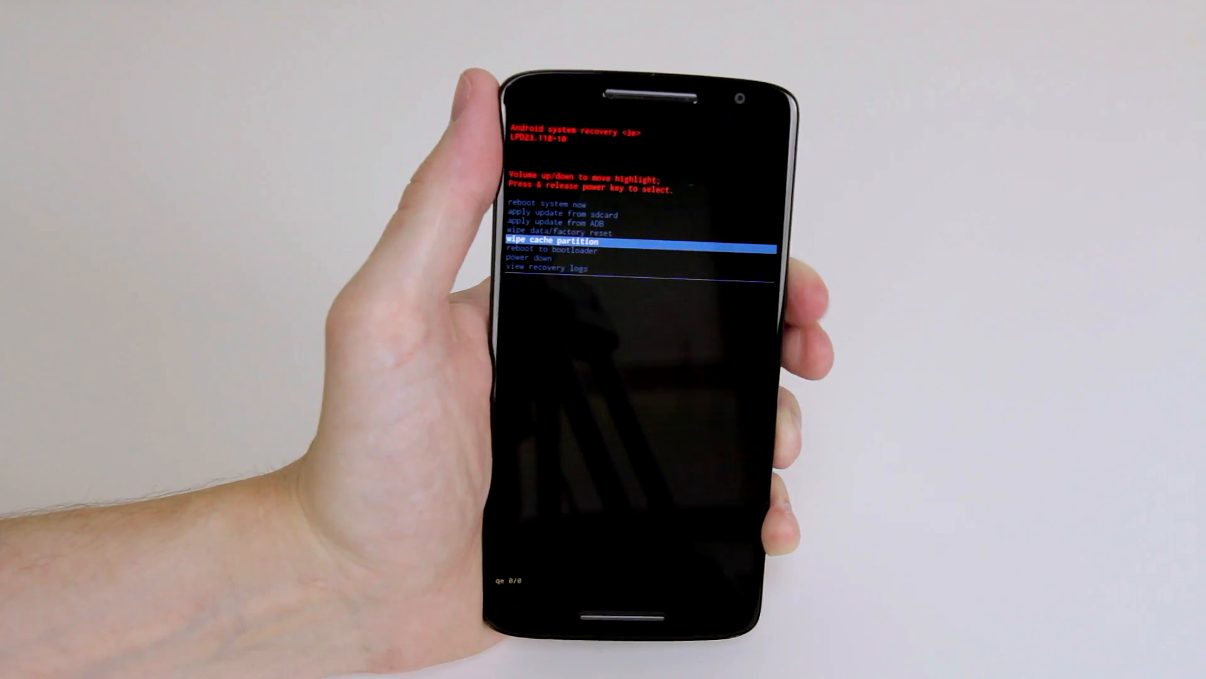
key("volumeup")
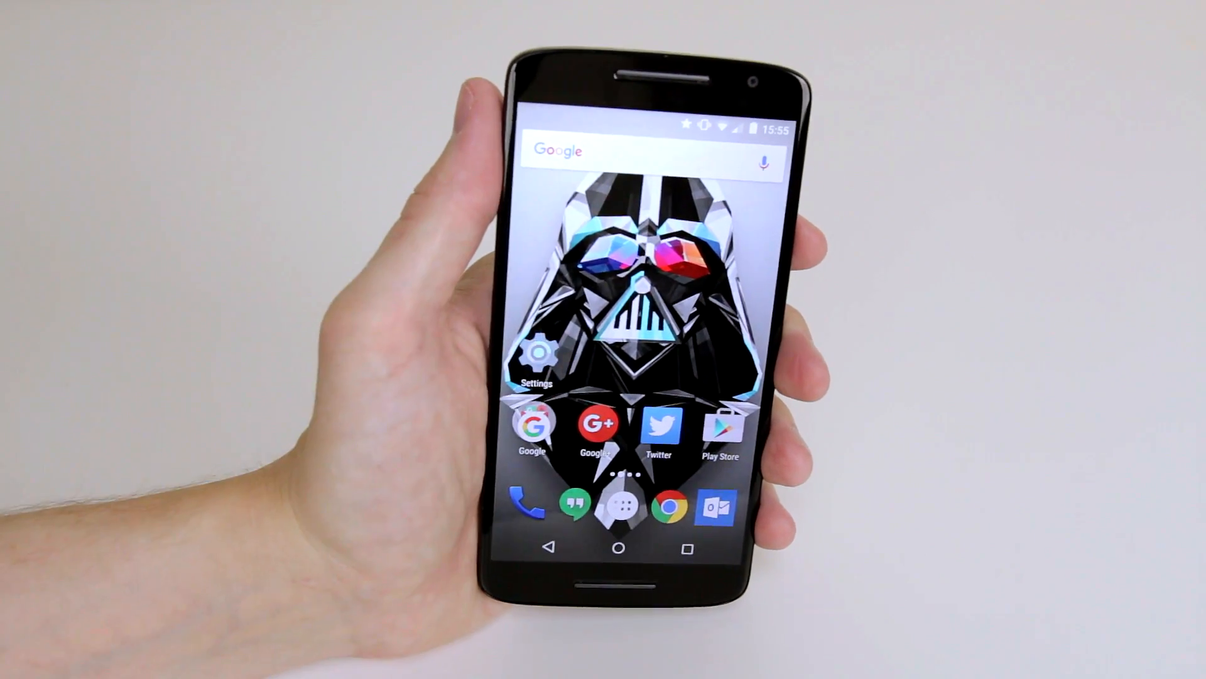
From the home screen Settings app, scroll to and enter the Backup & reset page
left_click(537, 358)
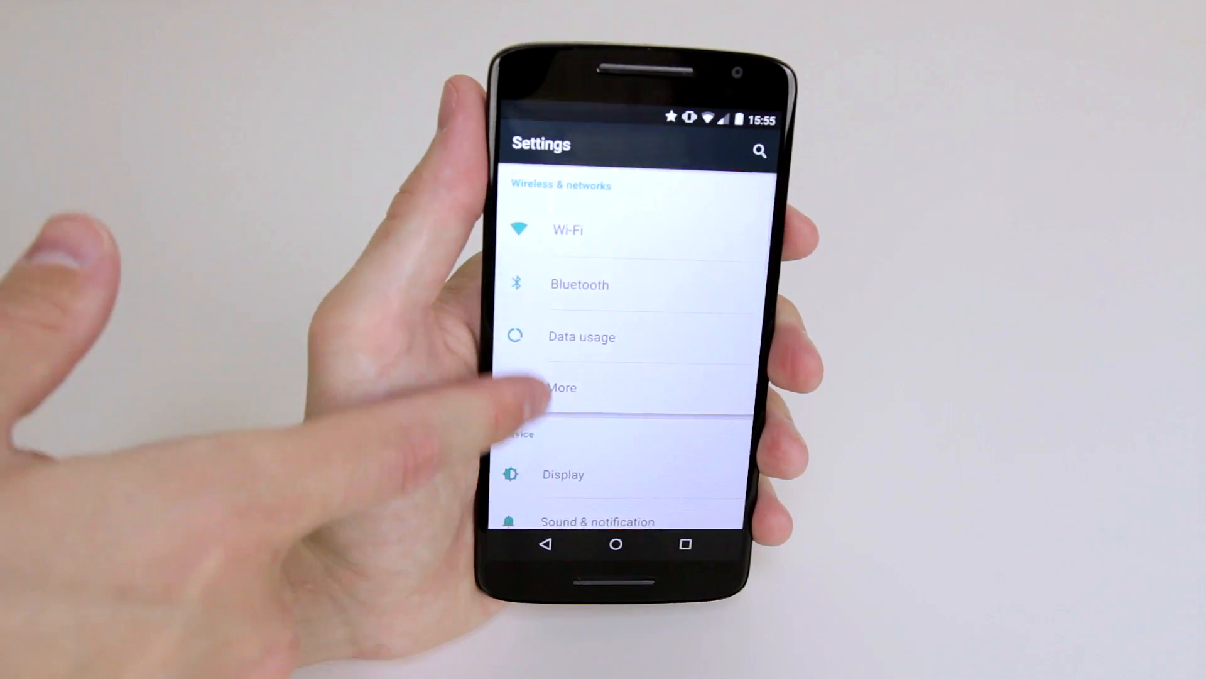
scroll("down", 3)
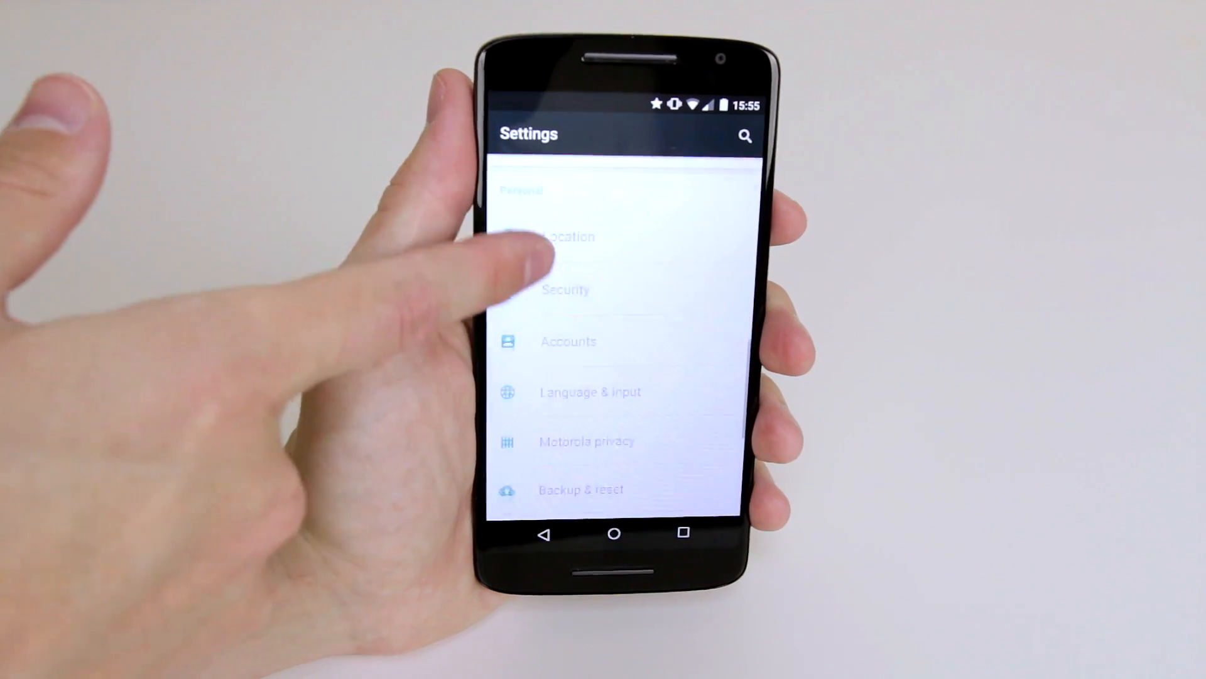
scroll("up", 3)
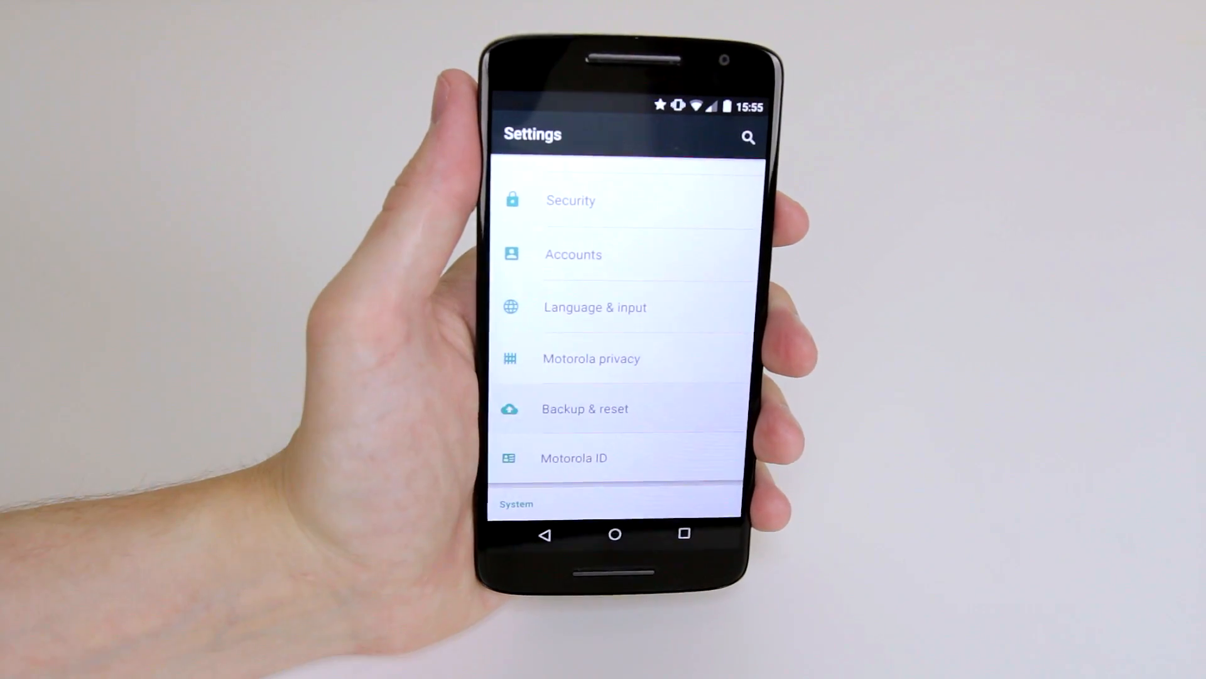
left_click(584, 409)
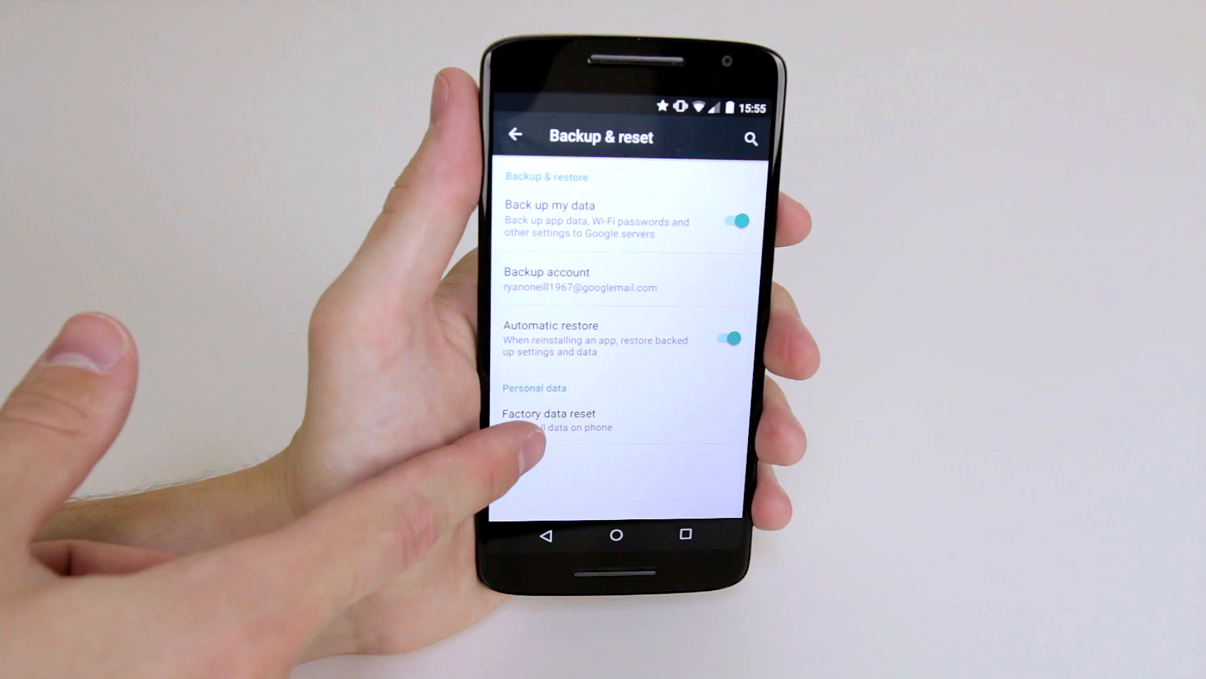